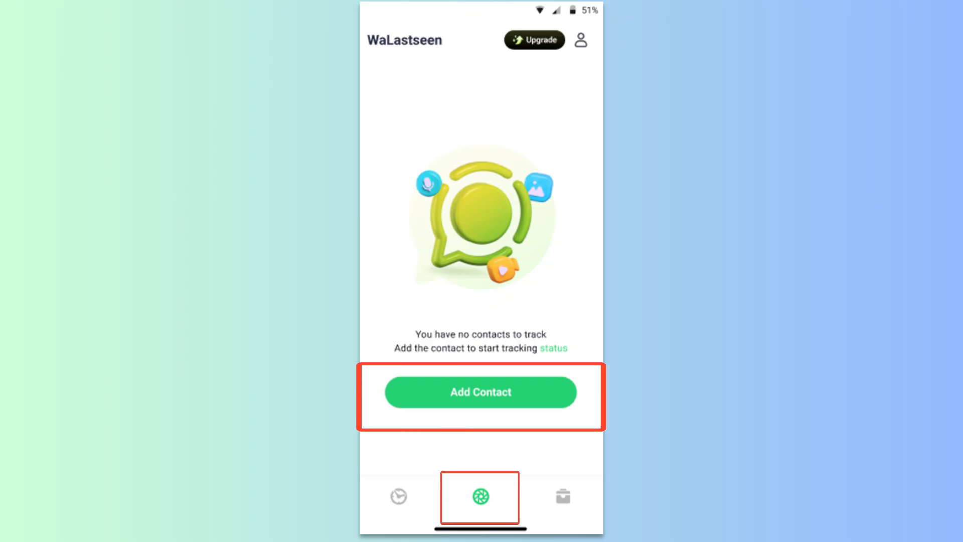
- Add contact 7177 to the tracking list from the empty home screen
click(480, 392)
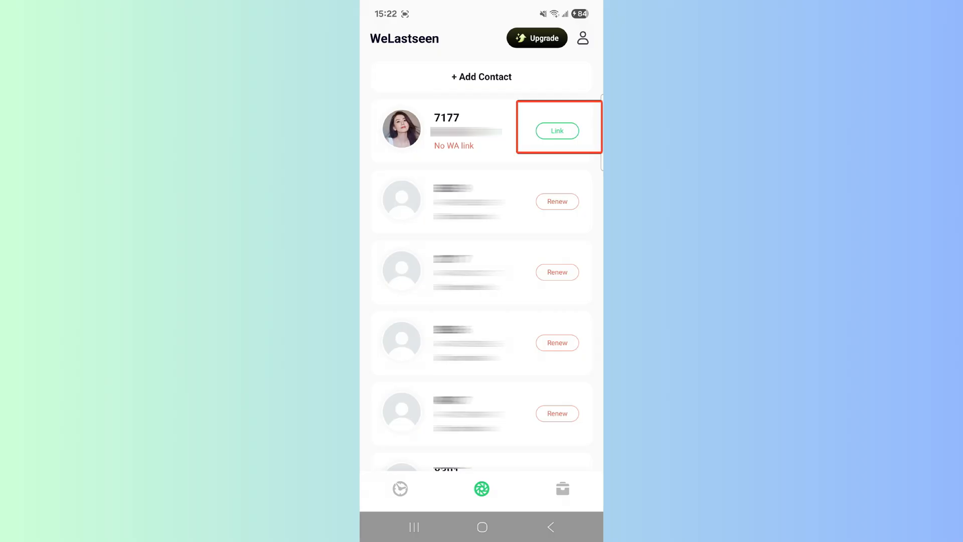
- Link contact 7177 to WhatsApp and save four selected status media items to the phone
click(556, 131)
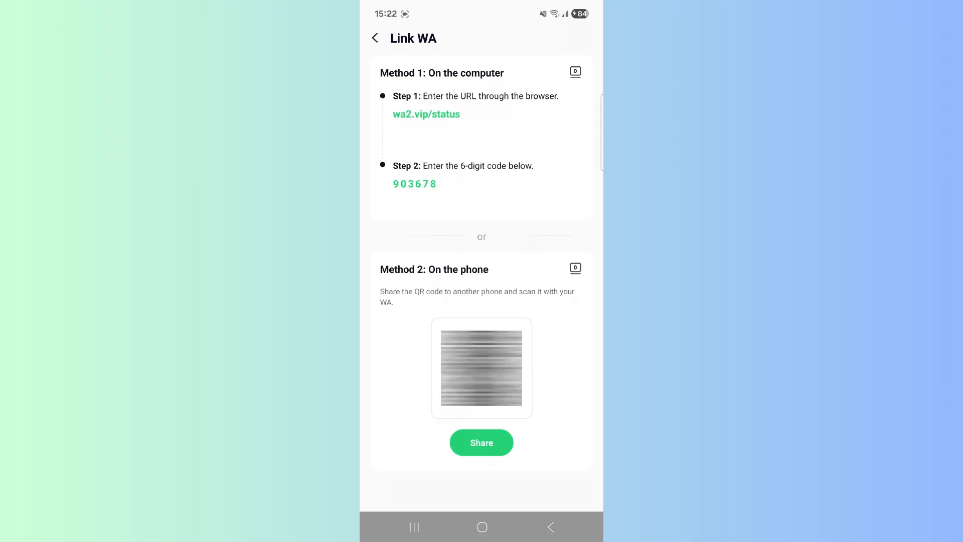
click(474, 443)
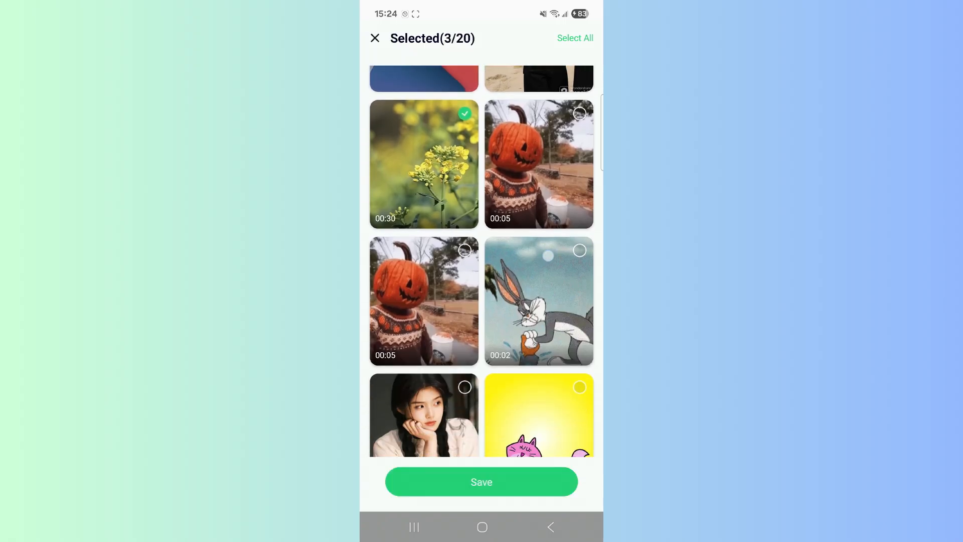
scroll(down, 3)
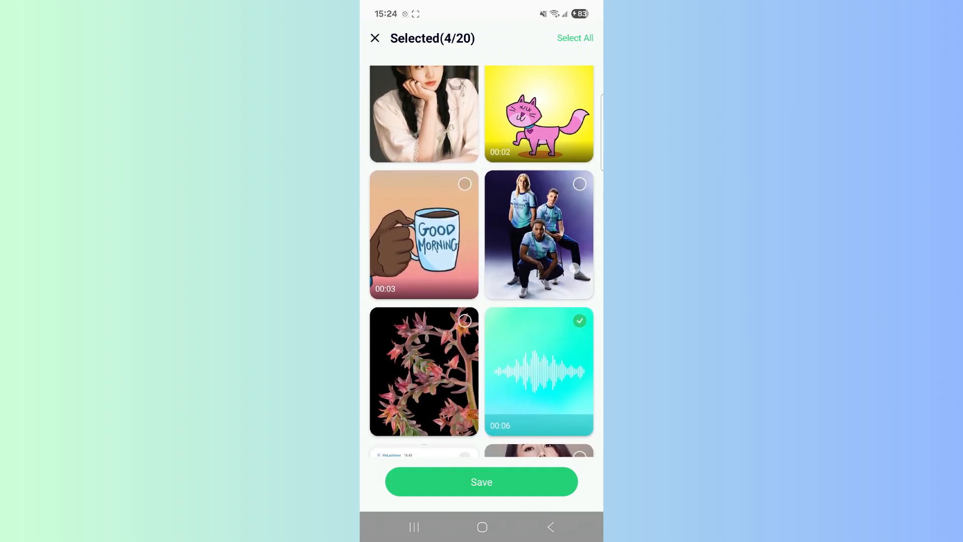
click(482, 482)
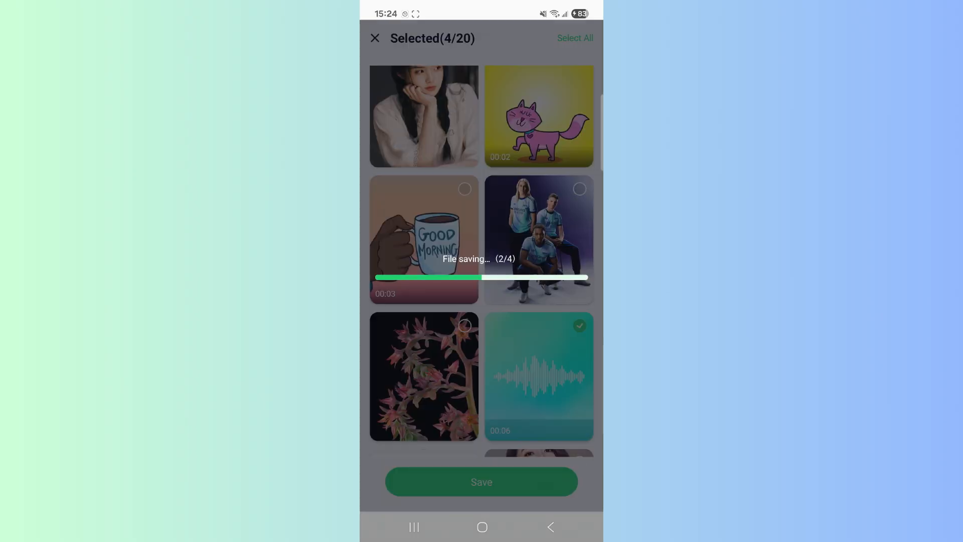